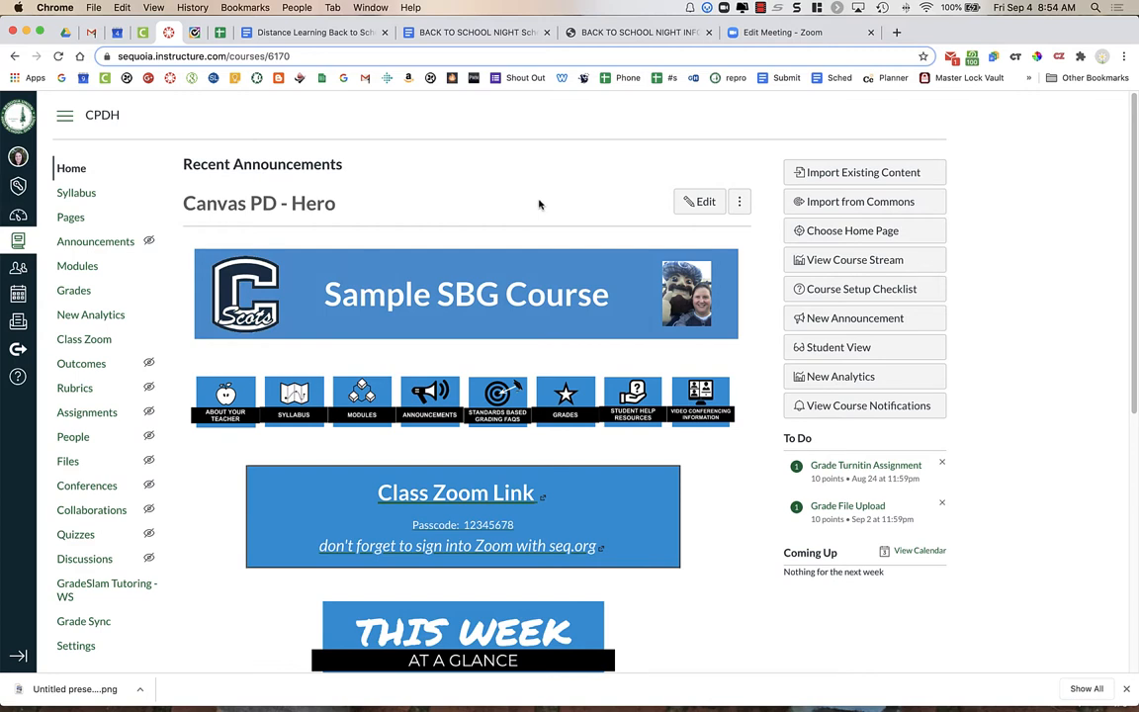
{"action": "mouse_move", "coordinate": [300, 158]}
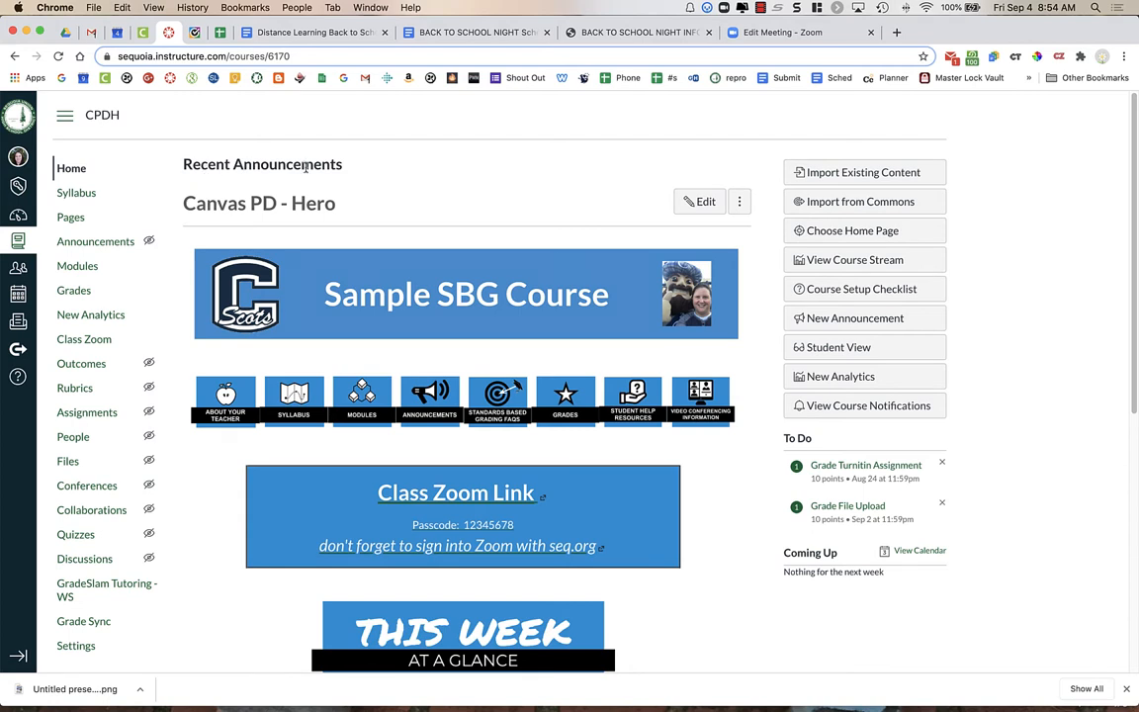
{"action": "mouse_move", "coordinate": [306, 166]}
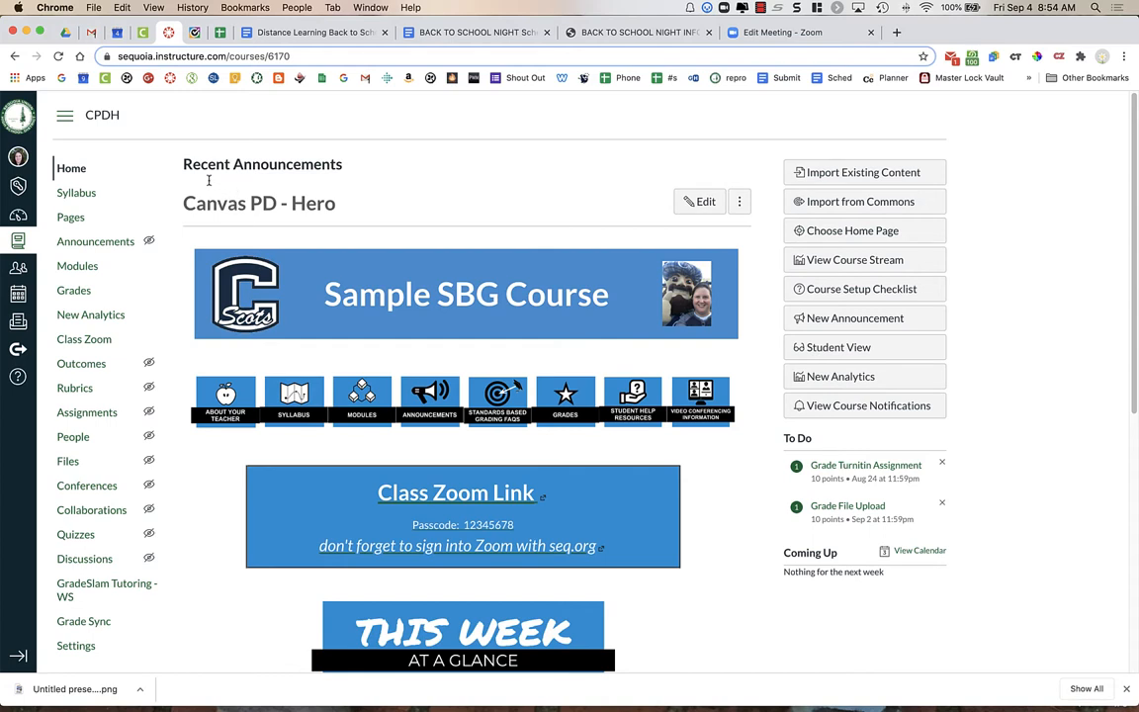
{"action": "mouse_move", "coordinate": [235, 203]}
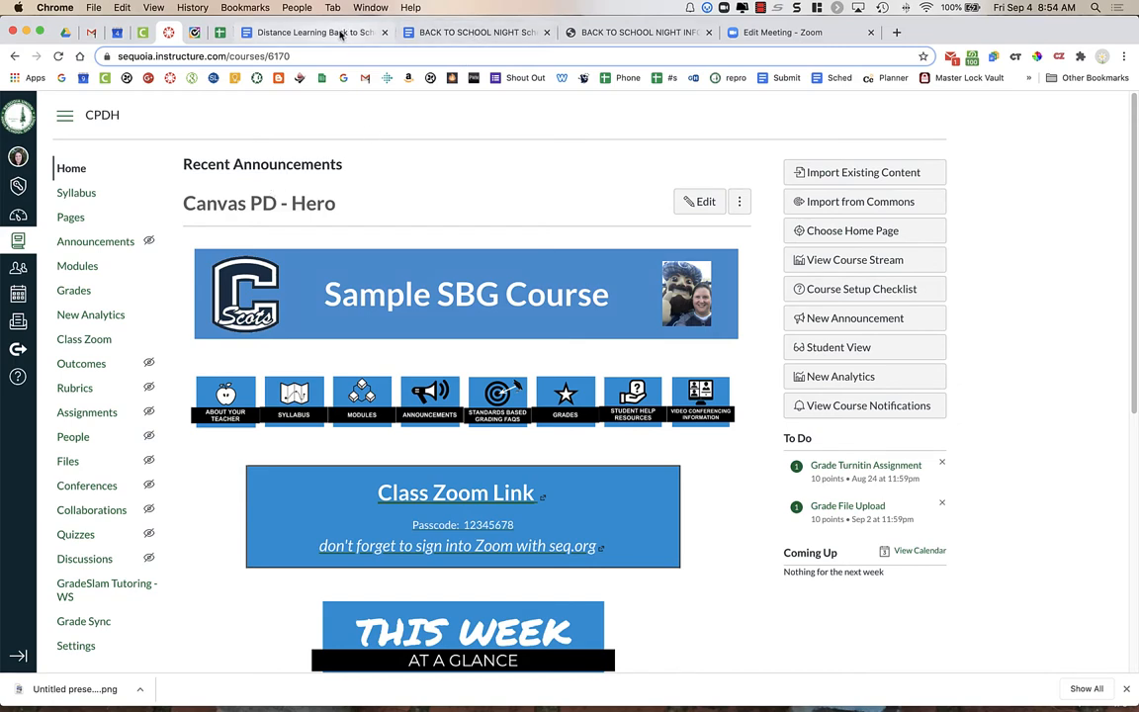
Step: Follow the tutorial's template link to the Back to School Night Info resource in Commons
{"action": "left_click", "coordinate": [315, 32]}
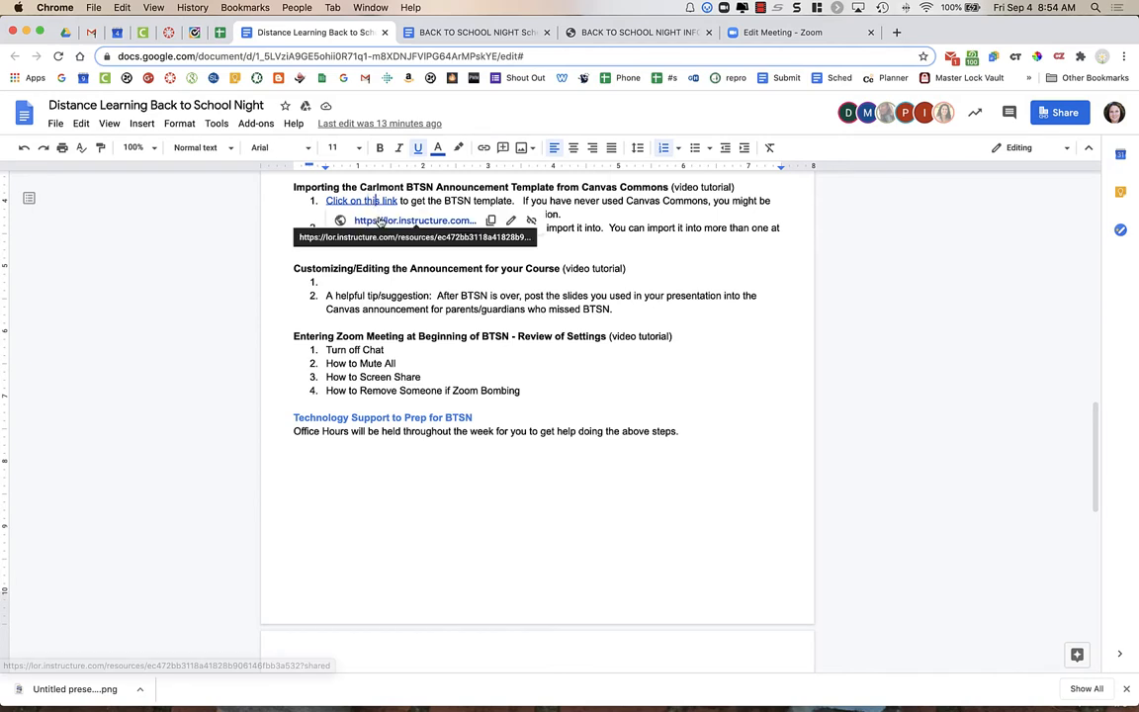
{"action": "left_click", "coordinate": [361, 200]}
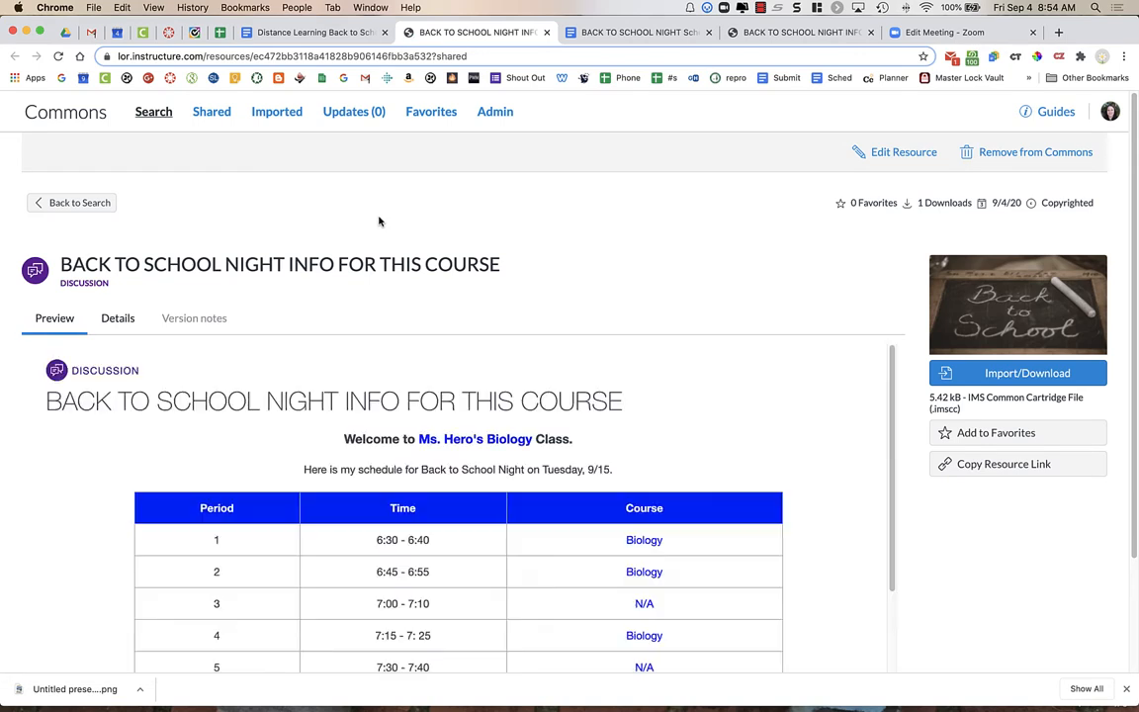
{"action": "scroll", "scroll_direction": "down", "scroll_amount": 3}
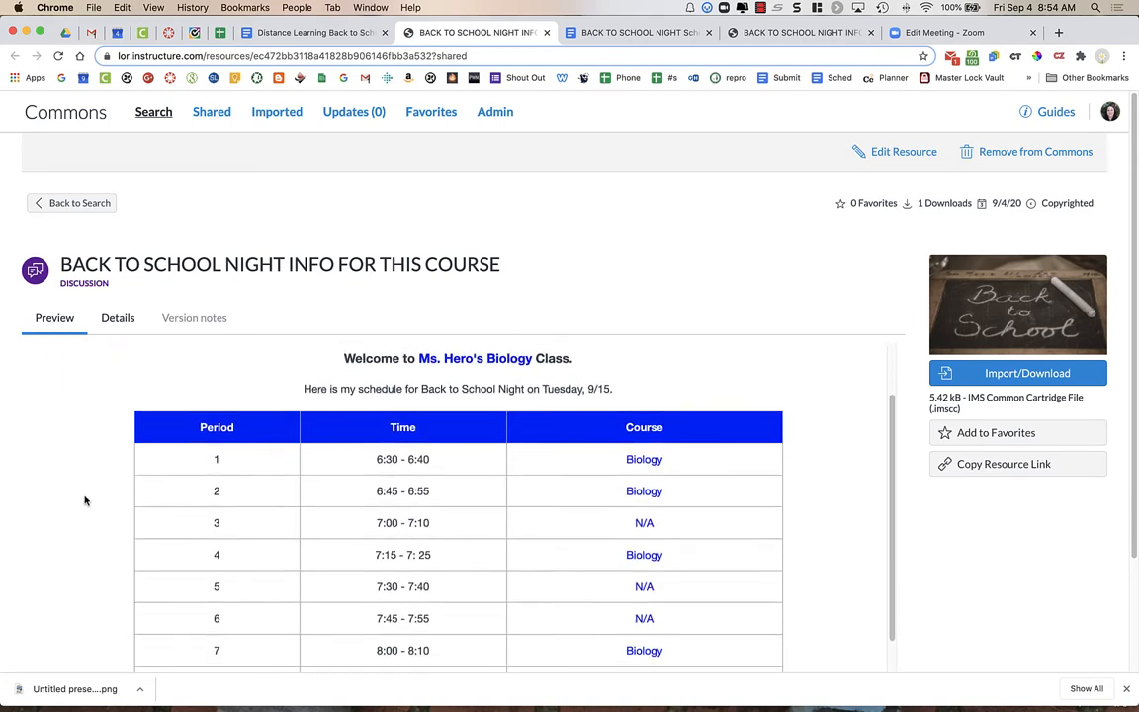
{"action": "scroll", "scroll_direction": "down", "scroll_amount": 3}
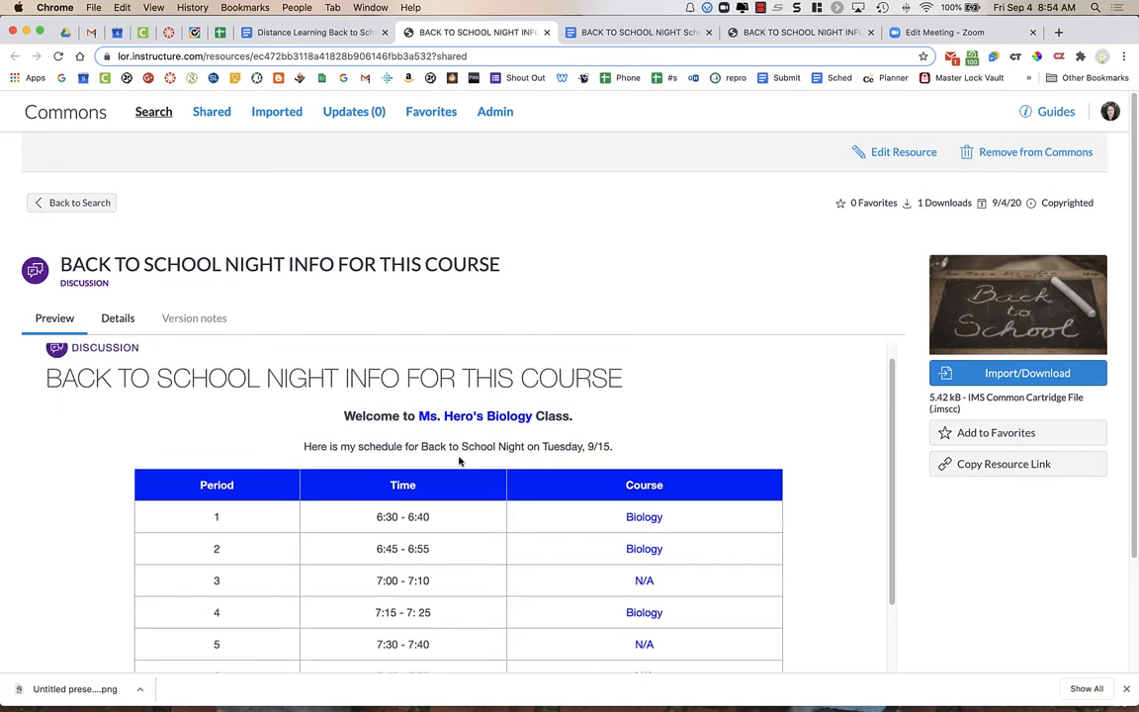
{"action": "scroll", "scroll_direction": "down", "scroll_amount": 3}
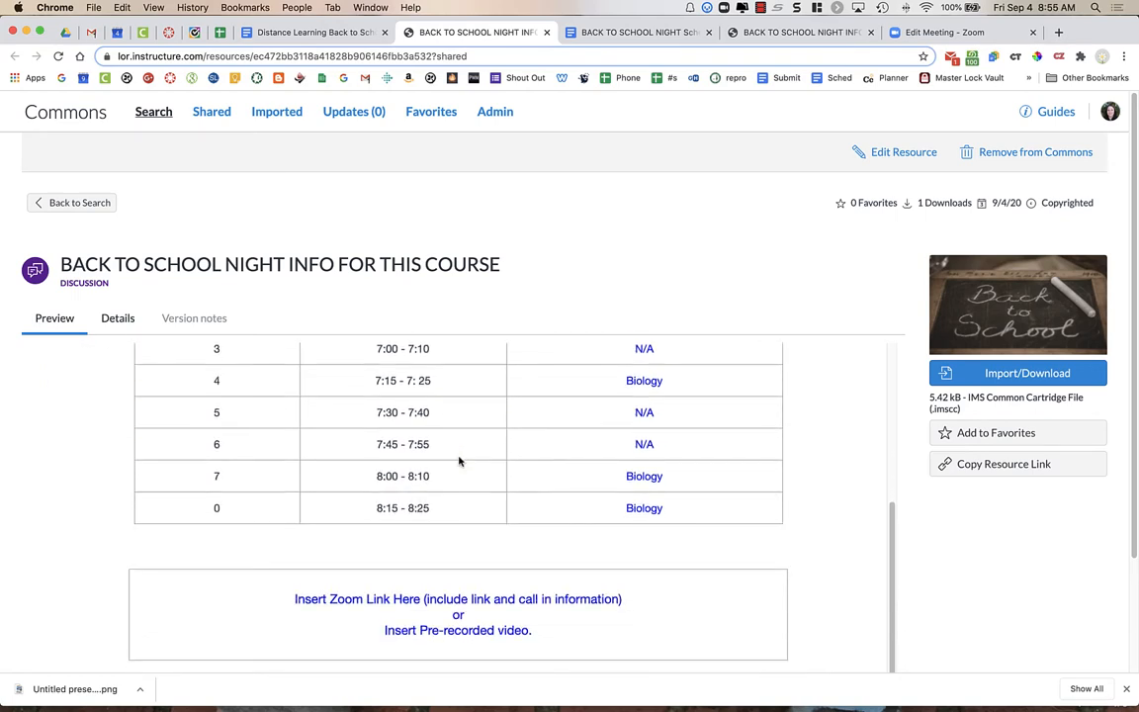
{"action": "scroll", "scroll_direction": "up", "scroll_amount": 3}
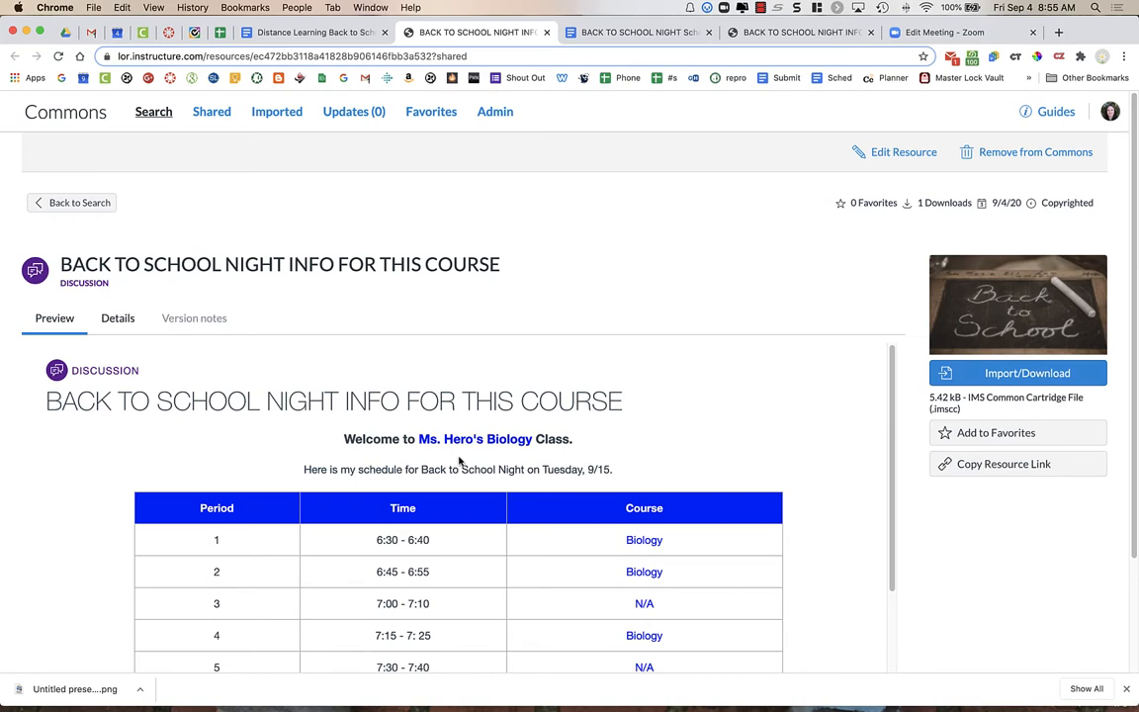
{"action": "mouse_move", "coordinate": [452, 181]}
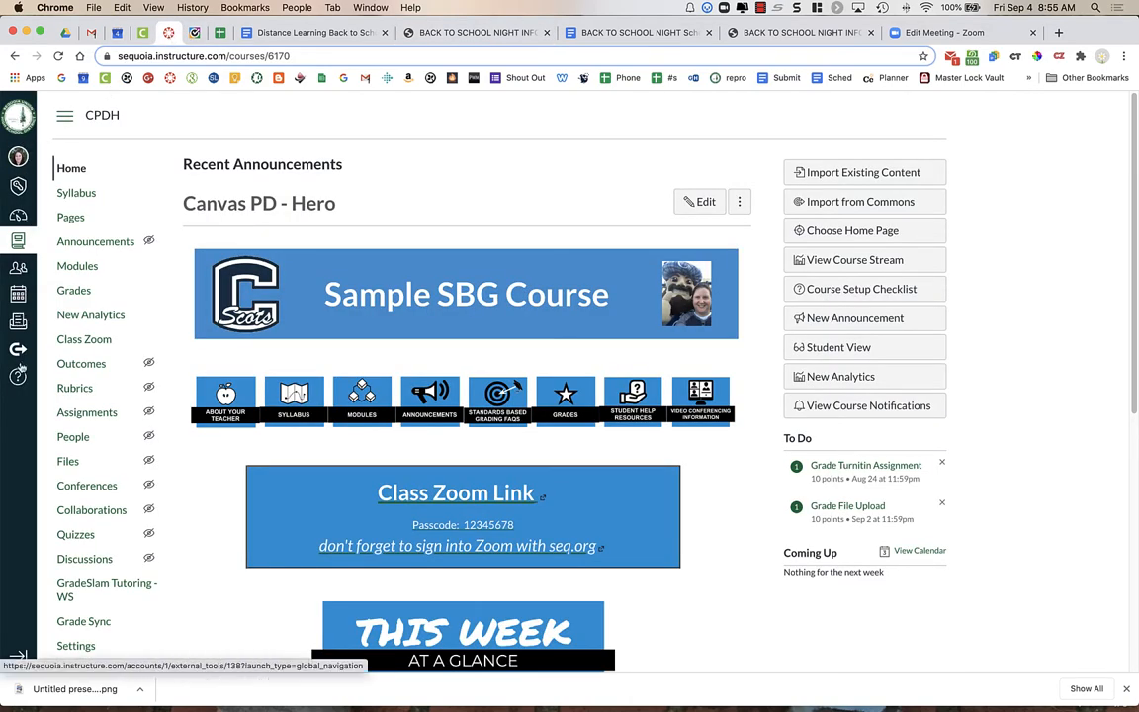
{"action": "mouse_move", "coordinate": [18, 348]}
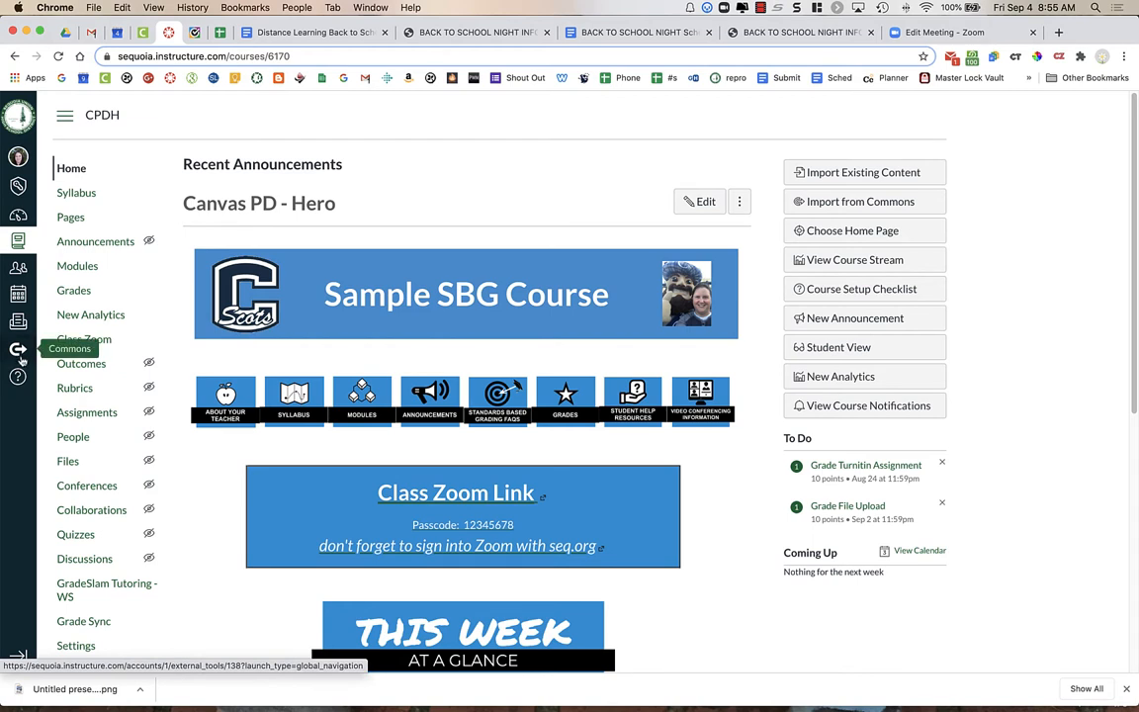
Step: Open Commons from the Canvas global navigation to reach its search page
{"action": "left_click", "coordinate": [18, 349]}
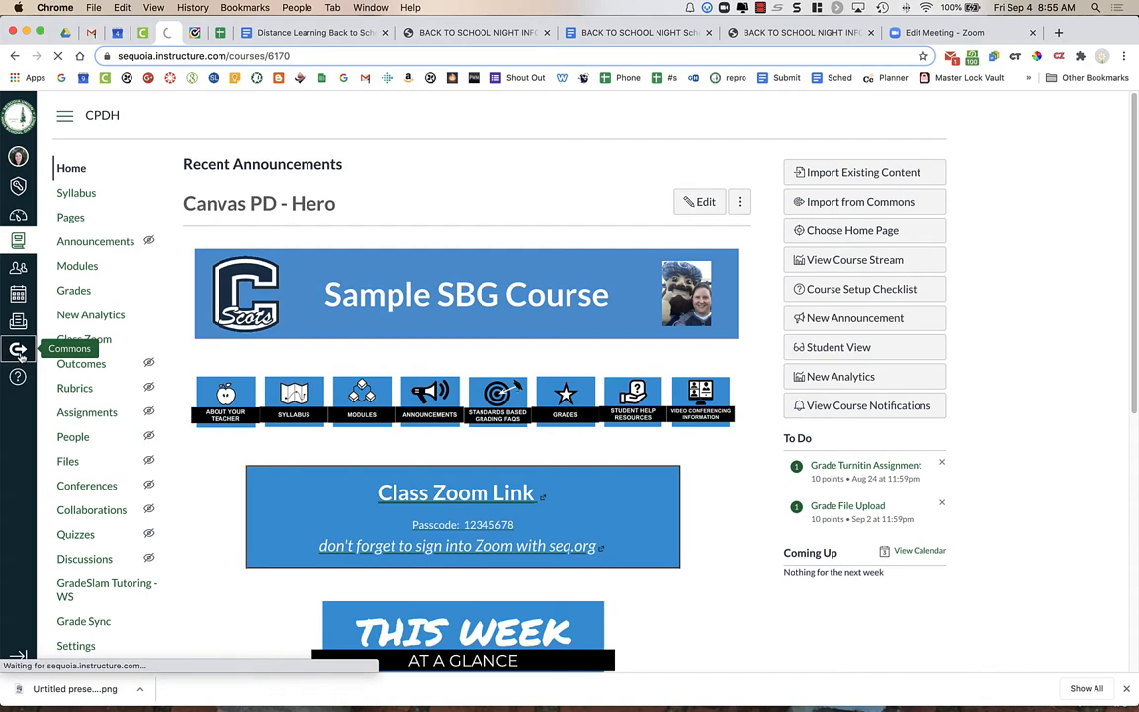
{"action": "left_click", "coordinate": [18, 350]}
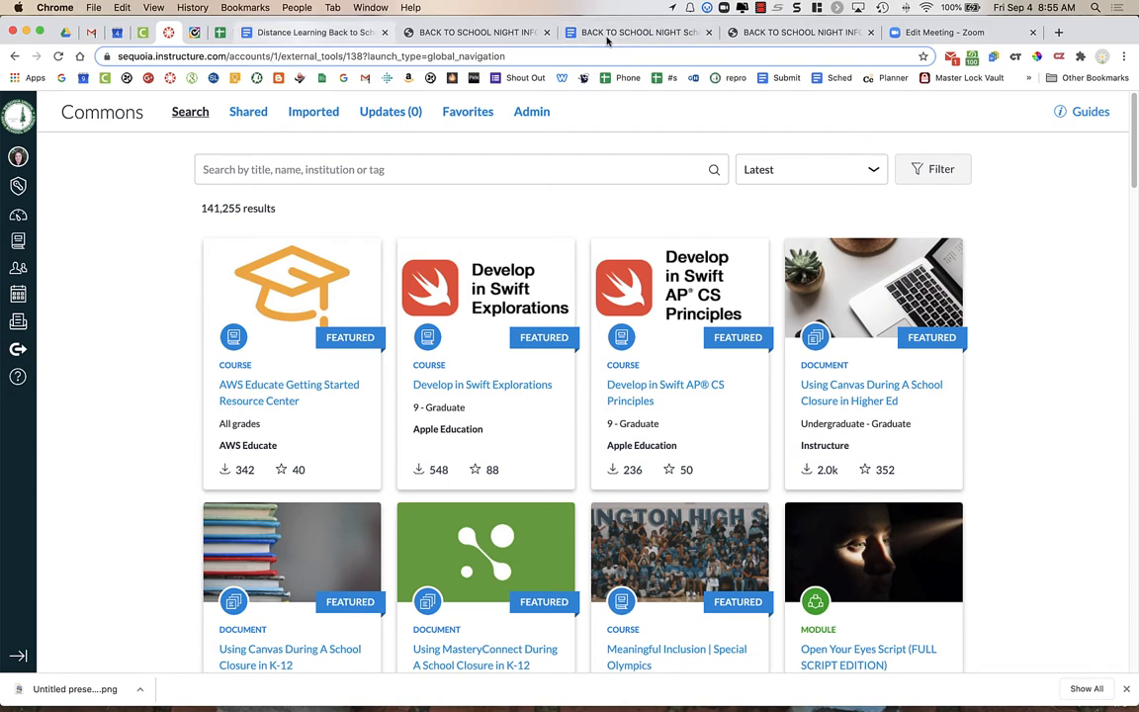
Step: Reopen the Back to School Night Info resource page through the tutorial document's link
{"action": "left_click", "coordinate": [315, 31]}
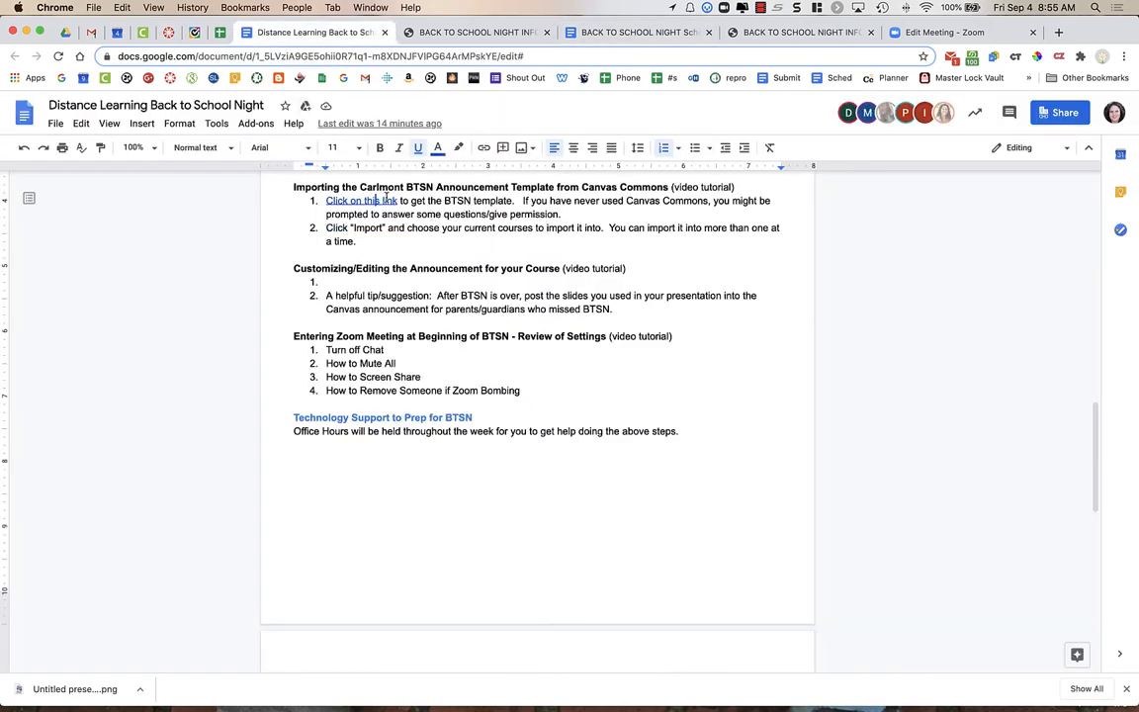
{"action": "left_click", "coordinate": [356, 200]}
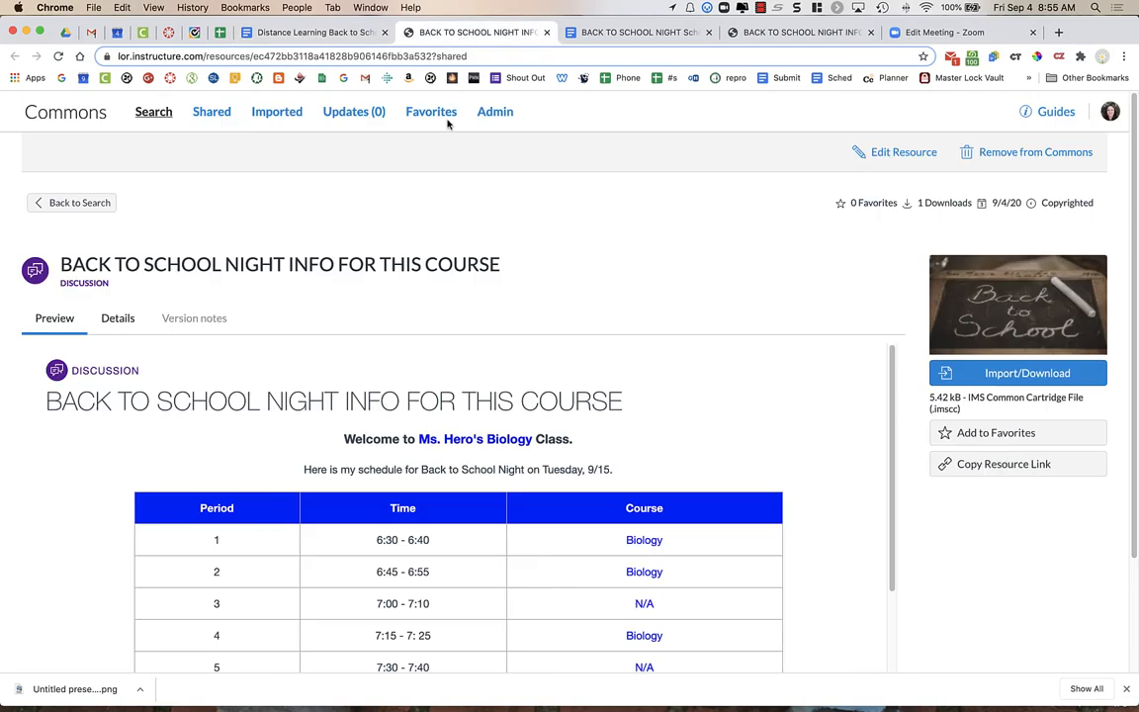
{"action": "mouse_move", "coordinate": [568, 325]}
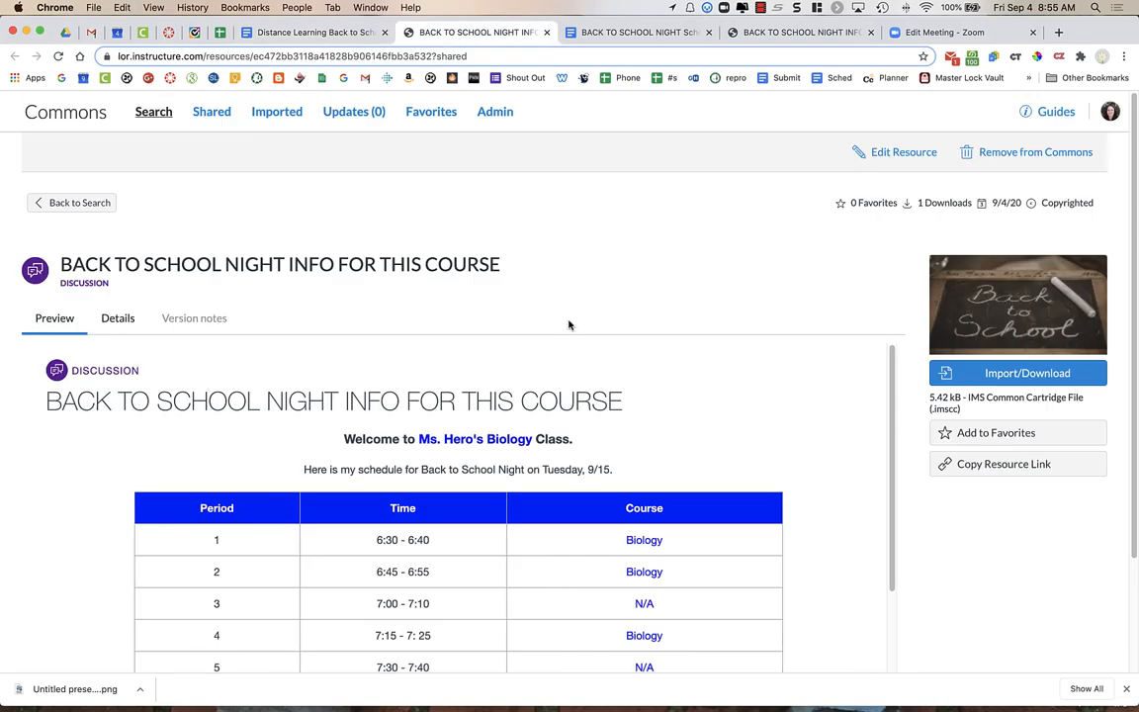
{"action": "mouse_move", "coordinate": [568, 336]}
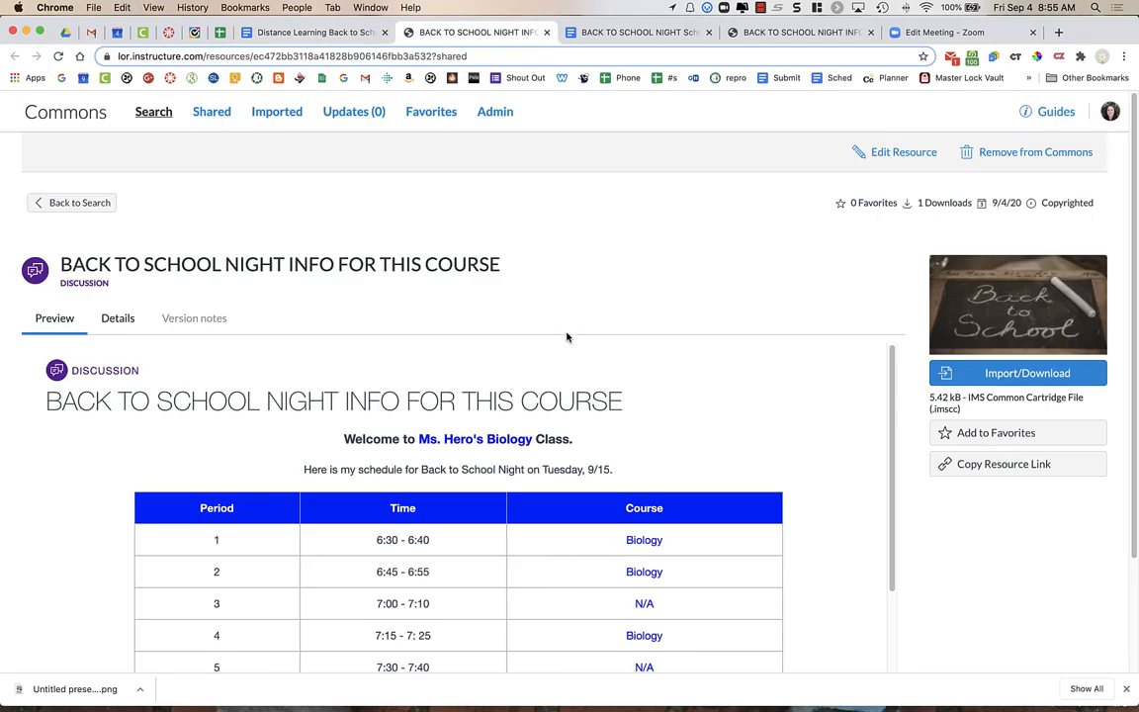
{"action": "scroll", "scroll_direction": "down", "scroll_amount": 3}
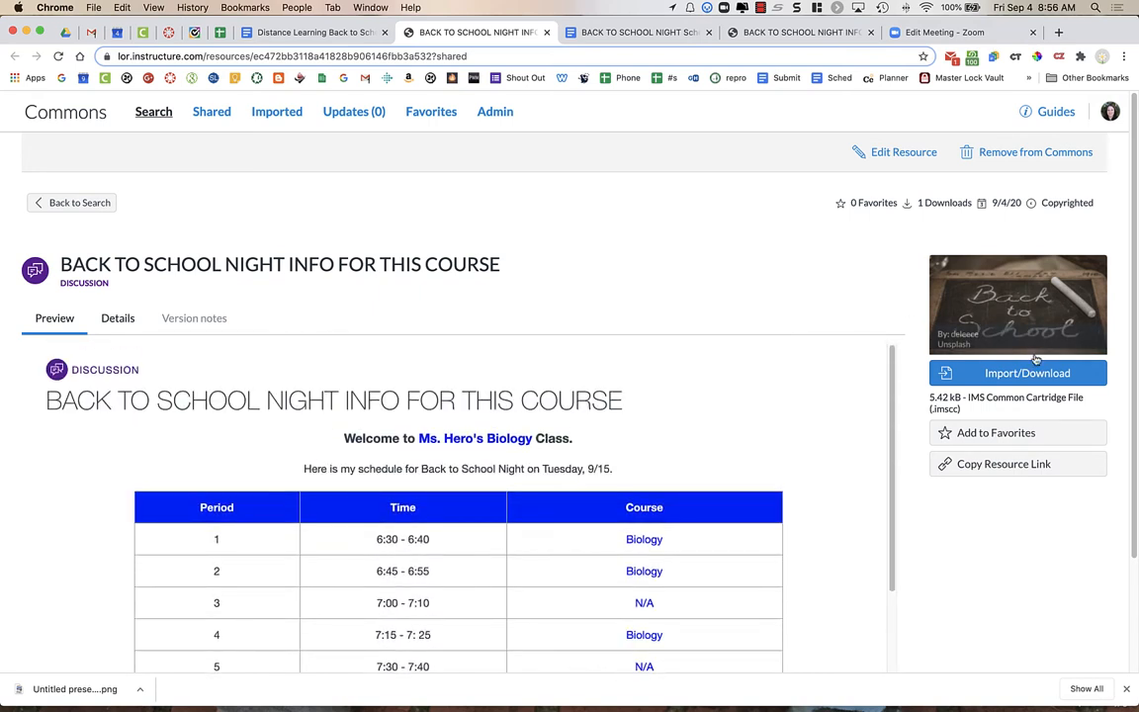
{"action": "mouse_move", "coordinate": [1080, 377]}
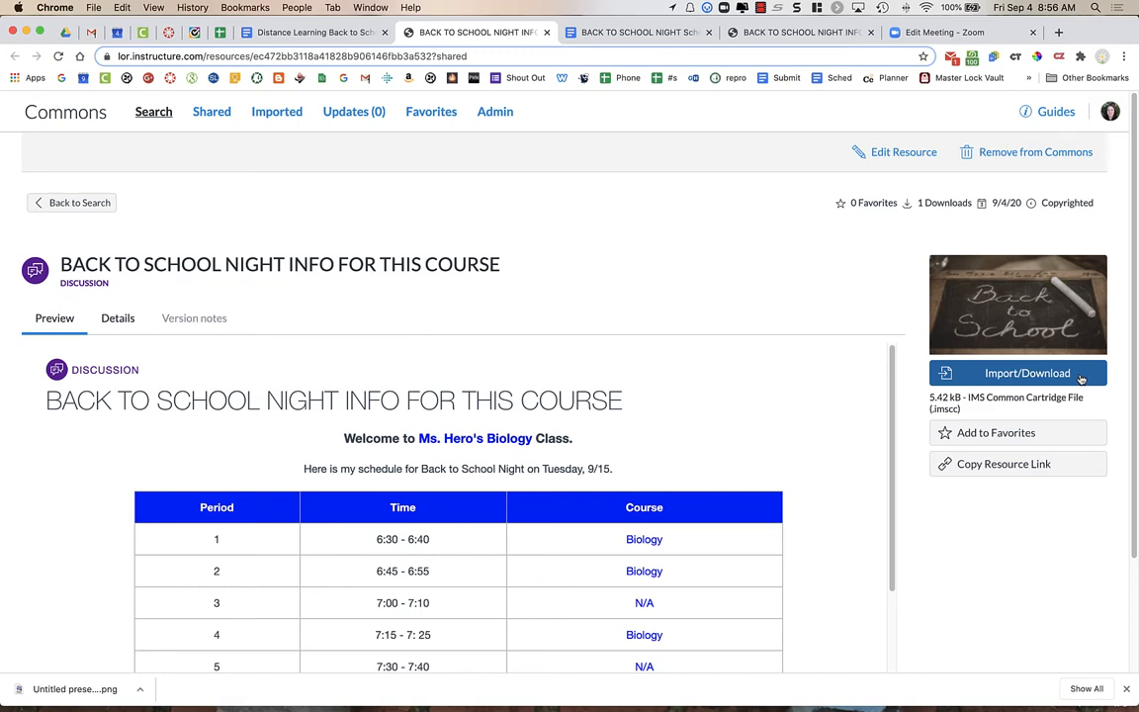
Step: Select Canvas PD - Hero as the only import destination, deselecting Biology (4*)
{"action": "left_click", "coordinate": [1018, 372]}
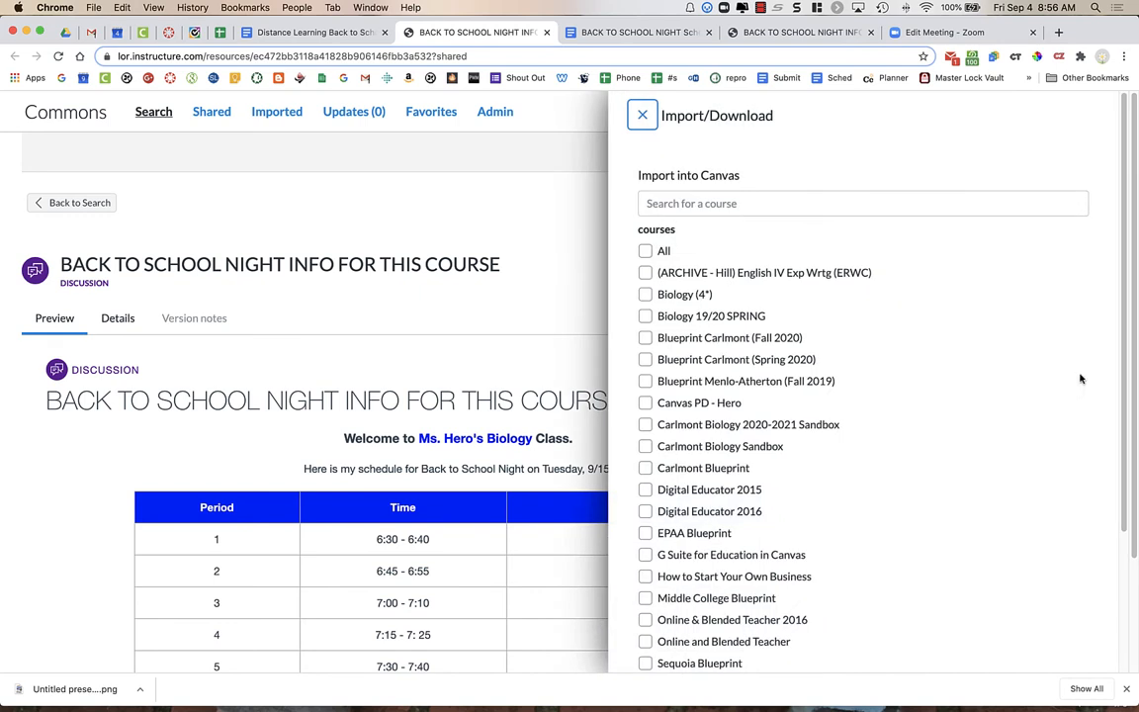
{"action": "mouse_move", "coordinate": [471, 283]}
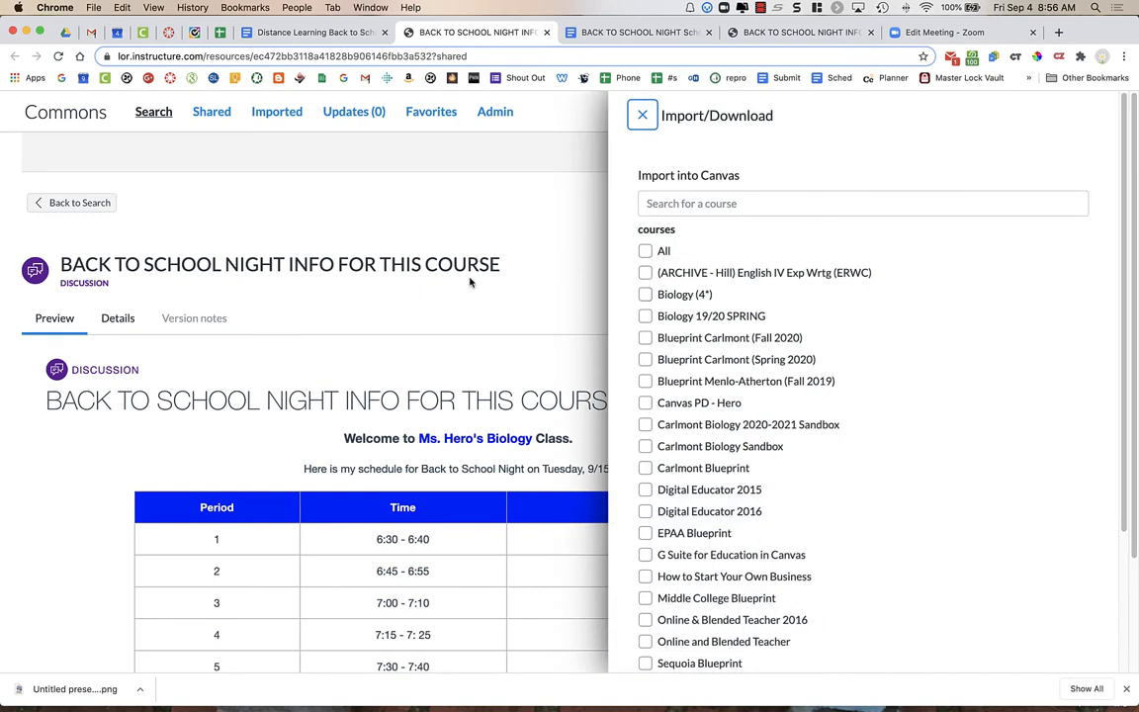
{"action": "mouse_move", "coordinate": [735, 349]}
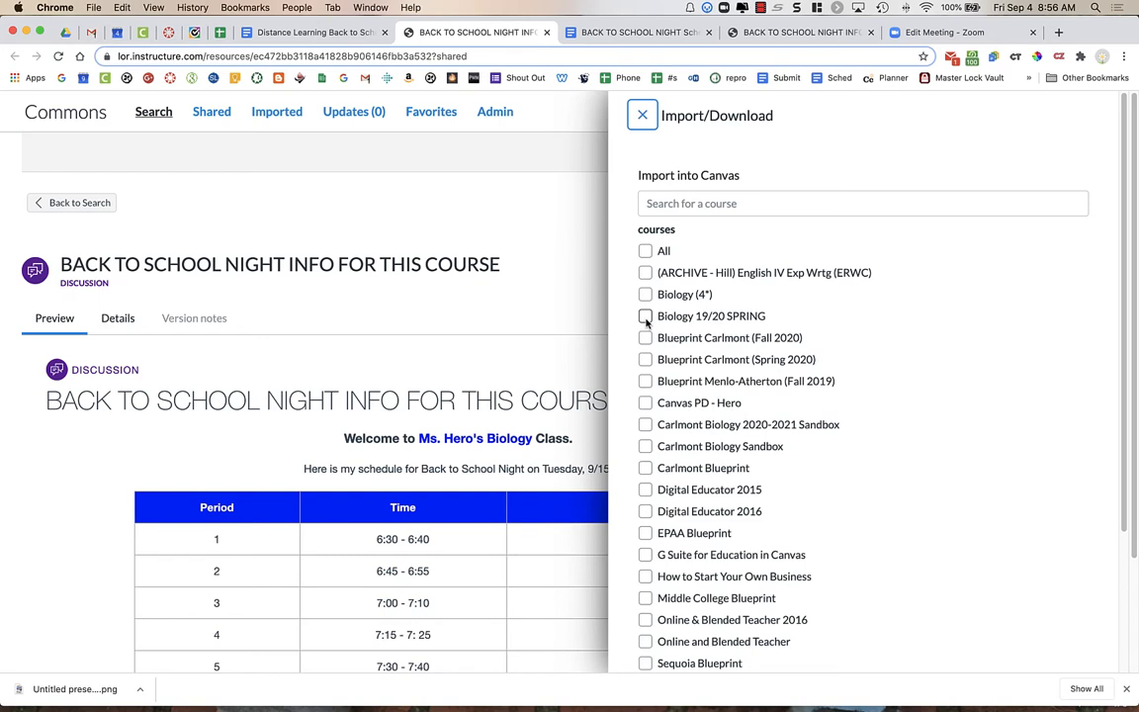
{"action": "mouse_move", "coordinate": [704, 340]}
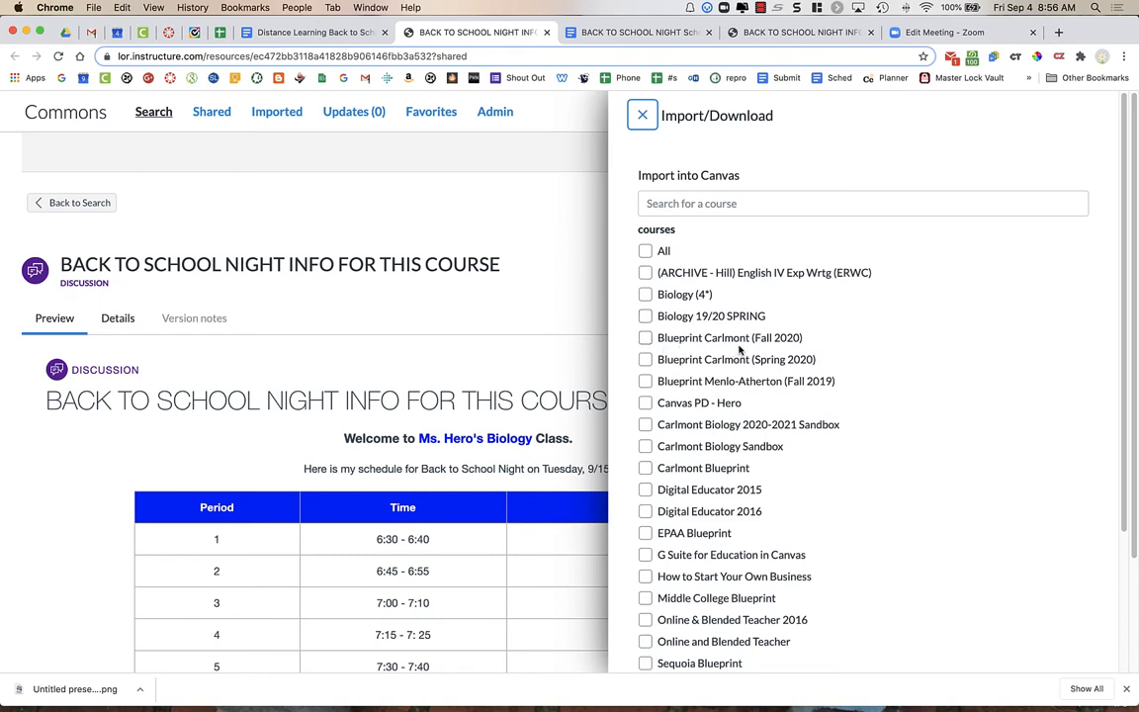
{"action": "mouse_move", "coordinate": [809, 346]}
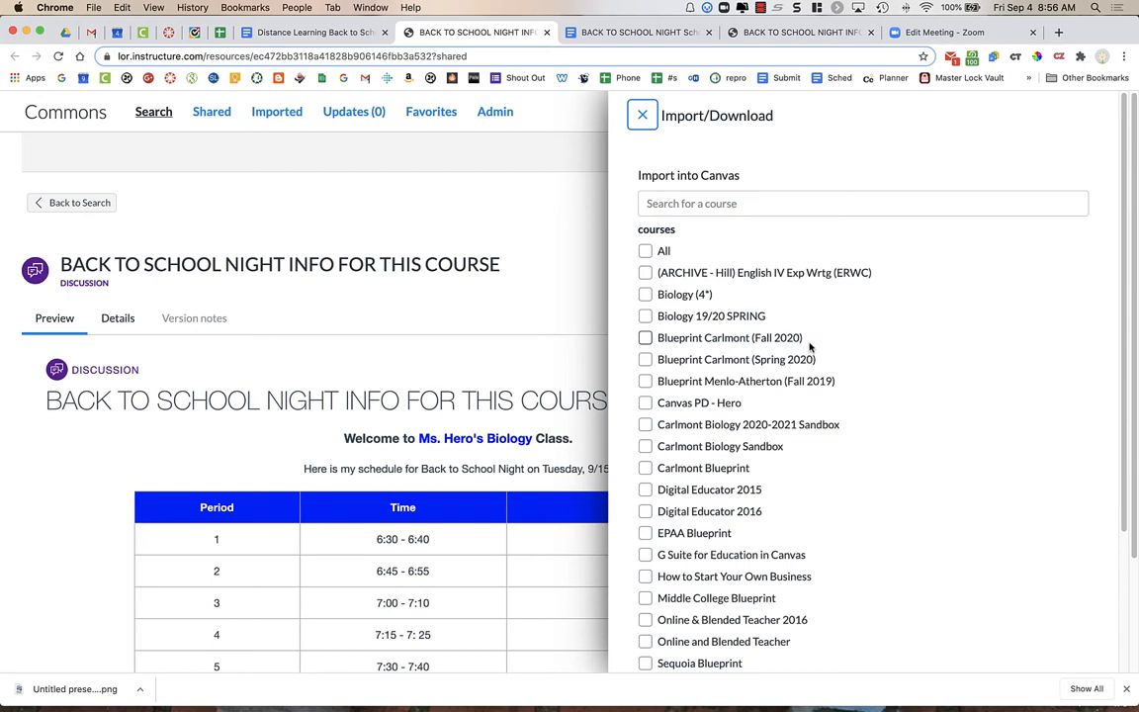
{"action": "mouse_move", "coordinate": [803, 344]}
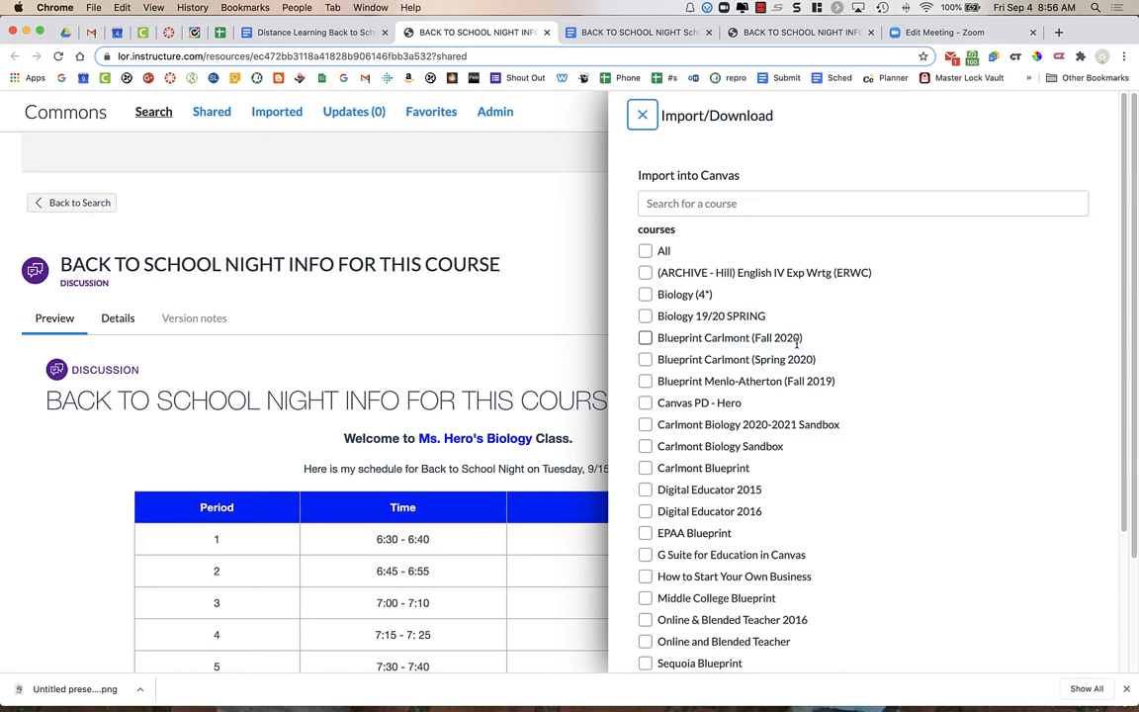
{"action": "mouse_move", "coordinate": [677, 334]}
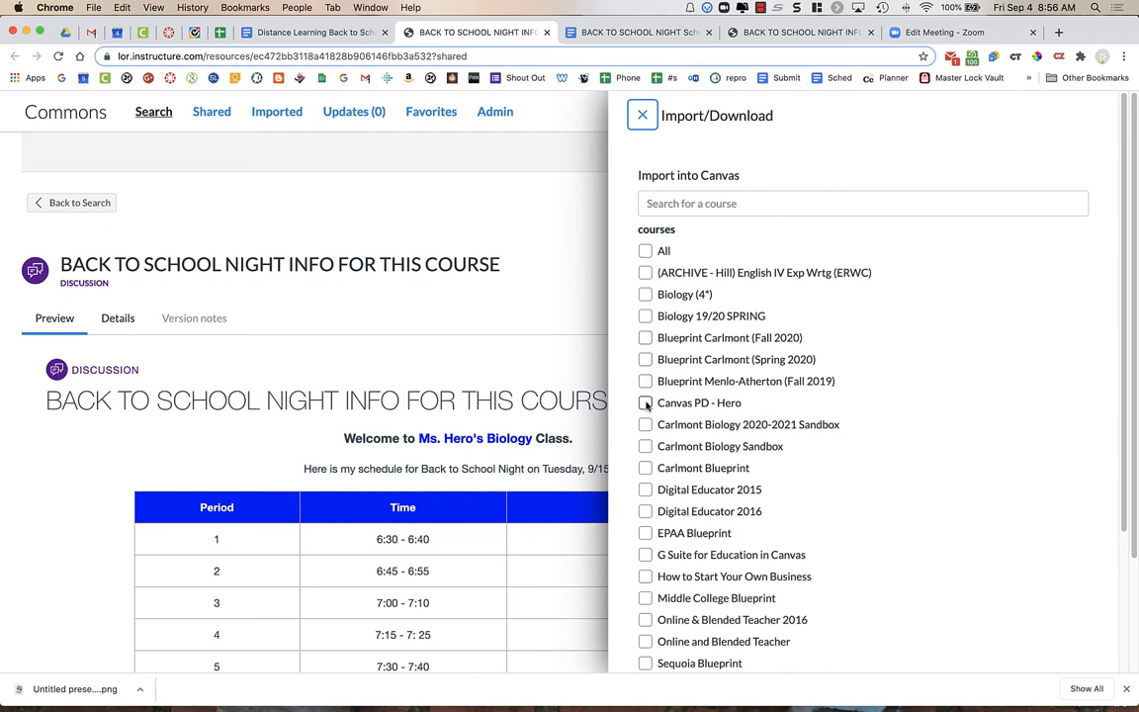
{"action": "left_click", "coordinate": [645, 402]}
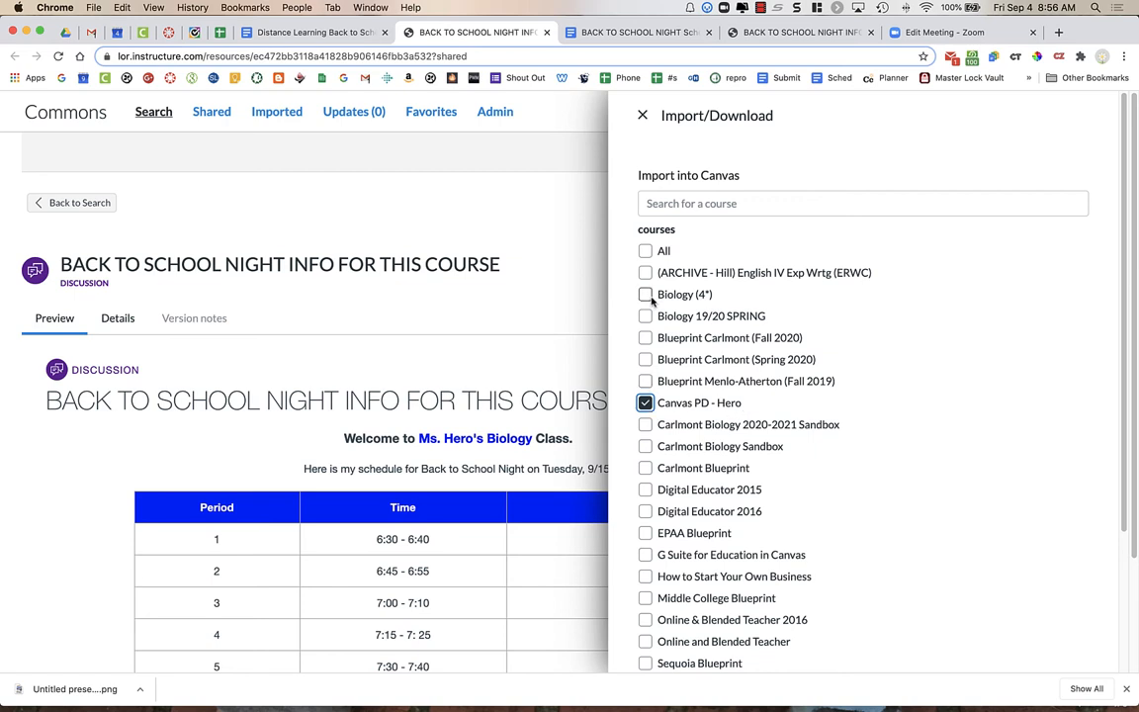
{"action": "left_click", "coordinate": [645, 293]}
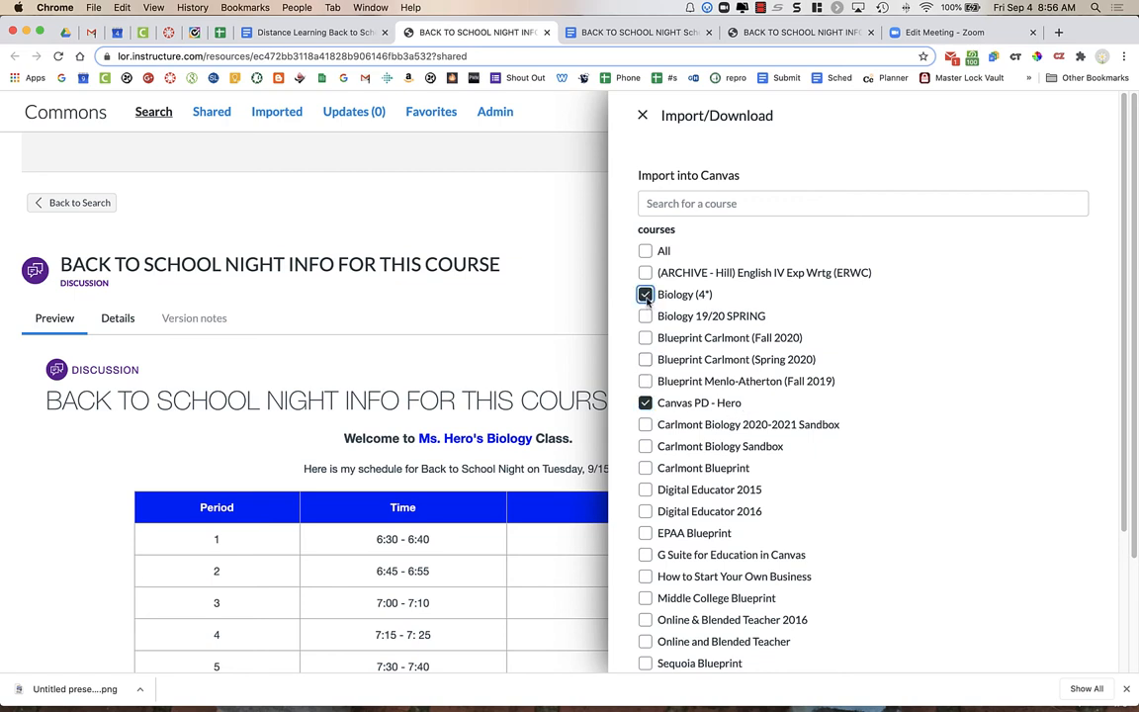
{"action": "left_click", "coordinate": [646, 294]}
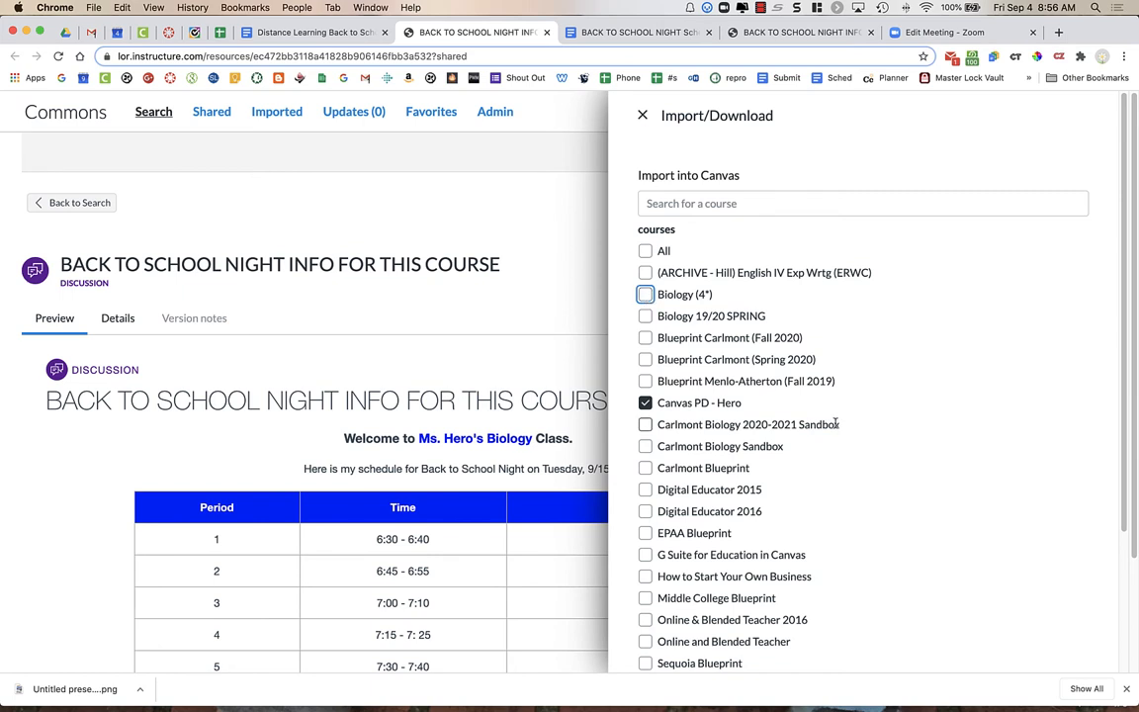
{"action": "scroll", "scroll_direction": "down", "scroll_amount": 3}
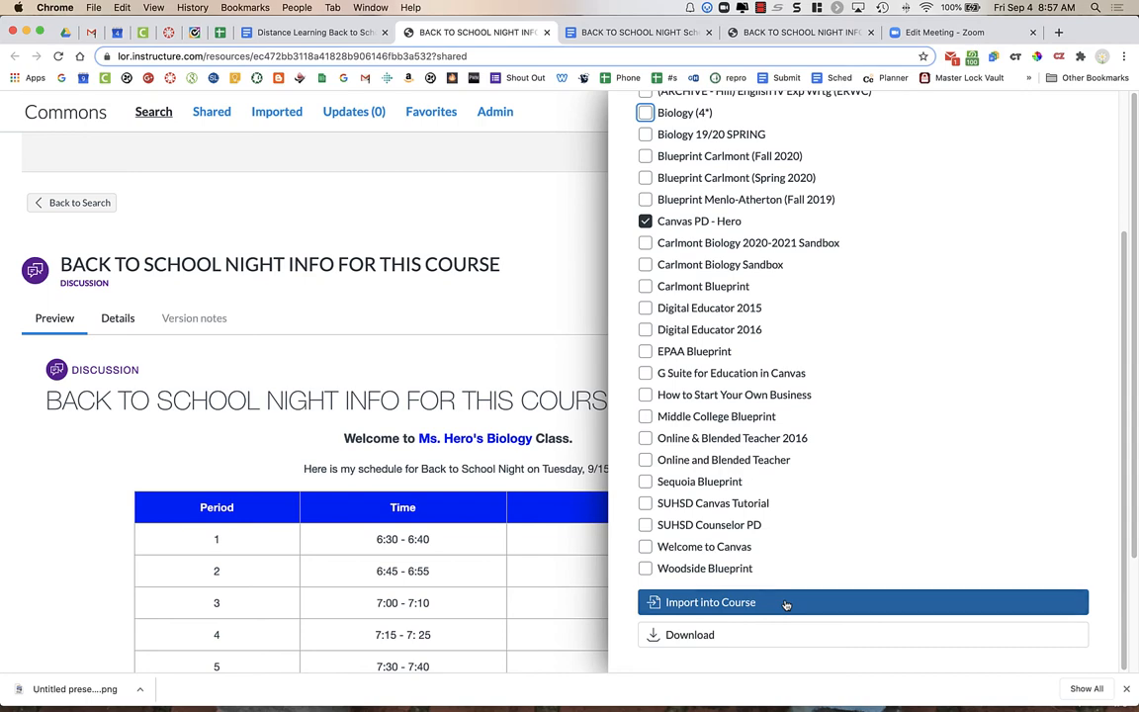
Step: Import the Back to School Night template into Canvas PD - Hero
{"action": "left_click", "coordinate": [709, 602]}
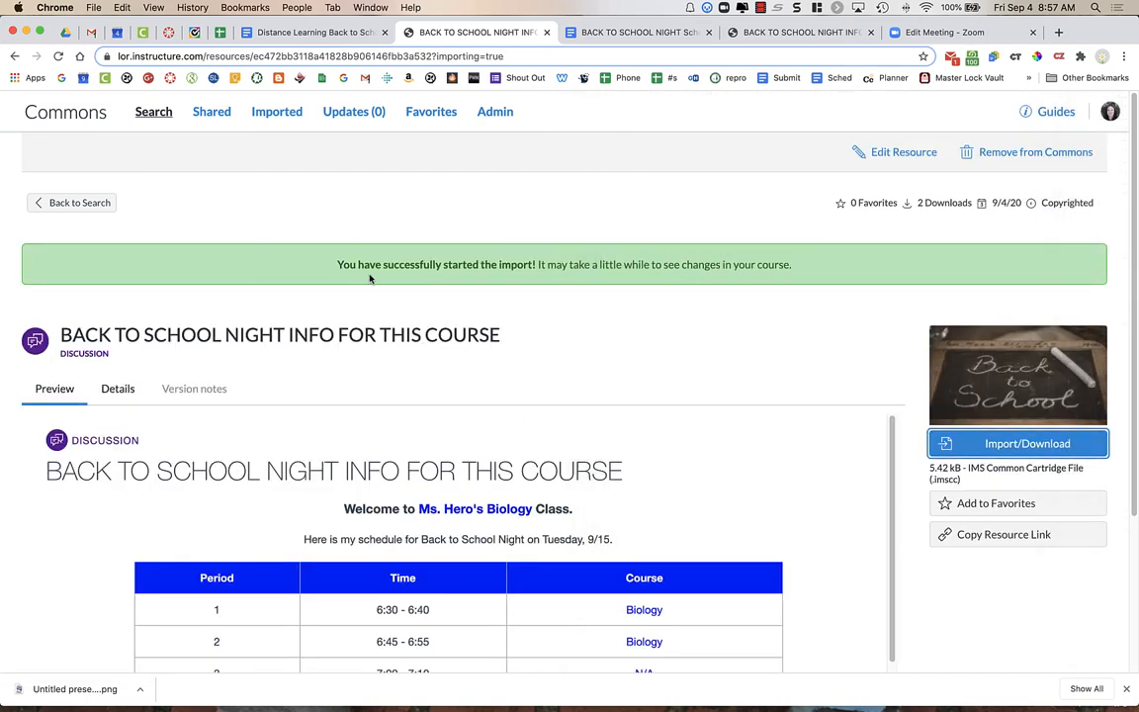
{"action": "mouse_move", "coordinate": [512, 277]}
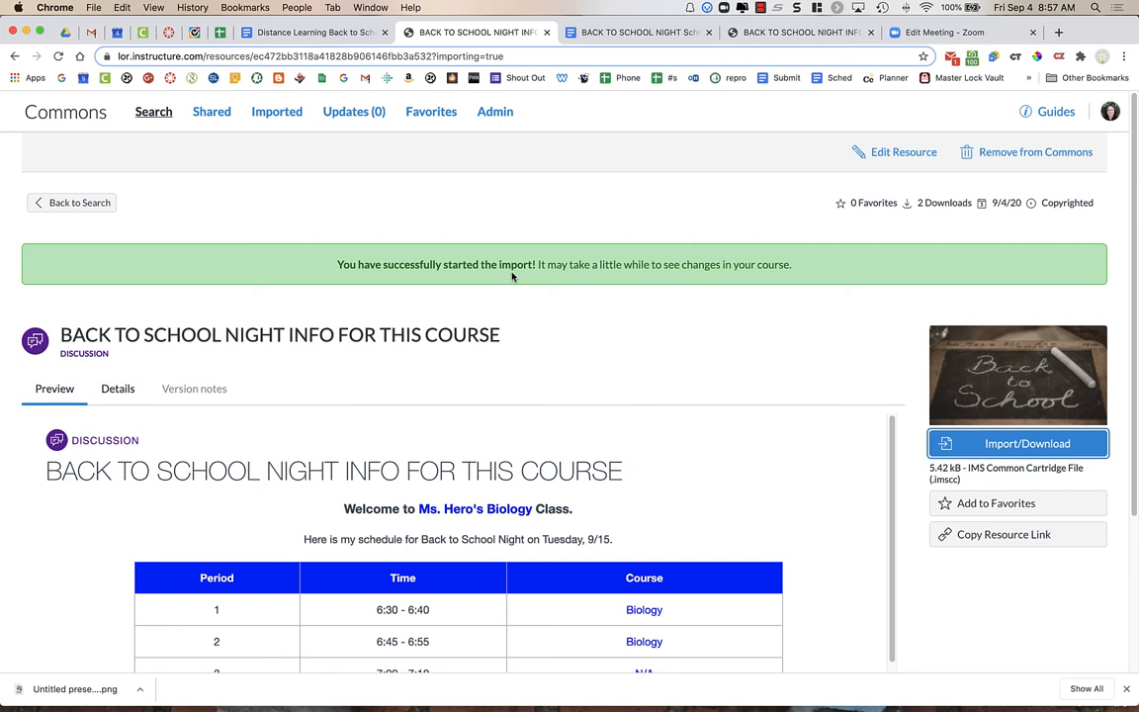
{"action": "mouse_move", "coordinate": [497, 246]}
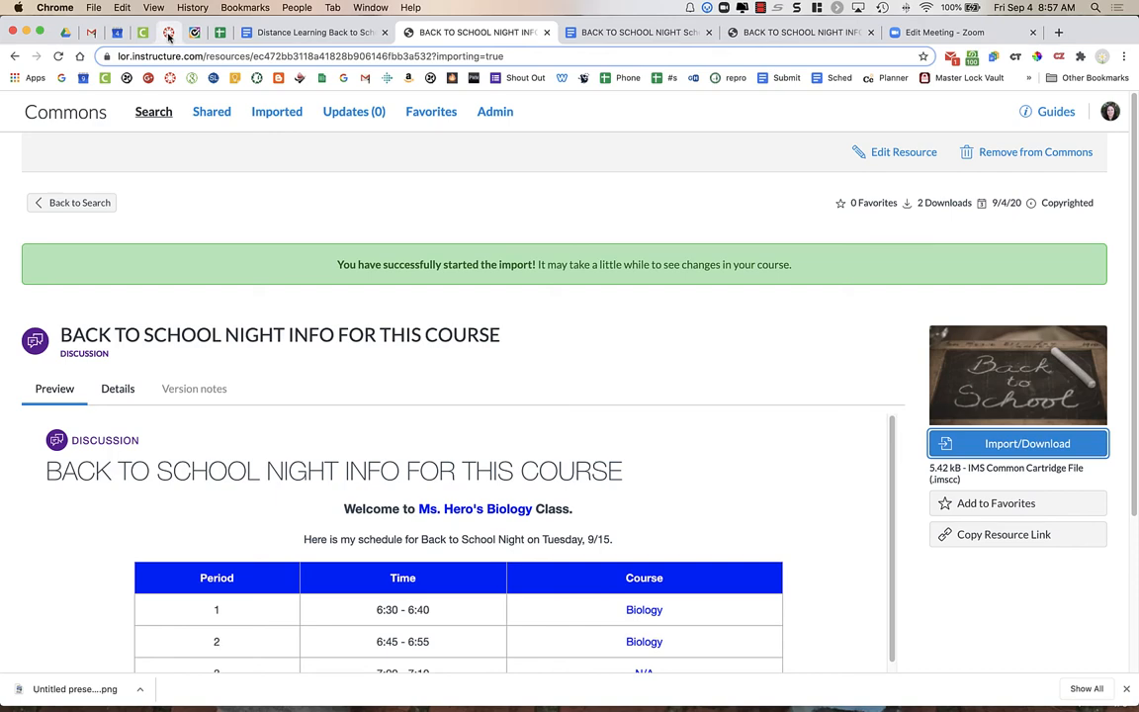
Step: Open the Back to School Night Info announcement in Canvas PD - Hero and scroll its schedule
{"action": "left_click", "coordinate": [78, 202]}
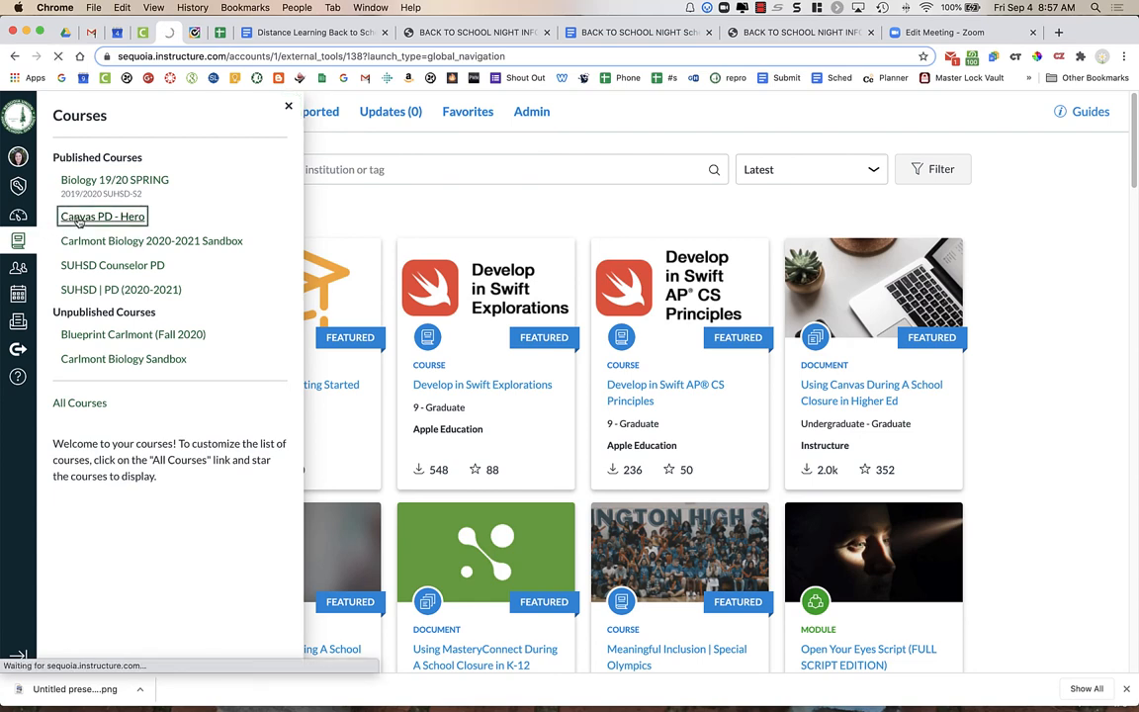
{"action": "left_click", "coordinate": [102, 216]}
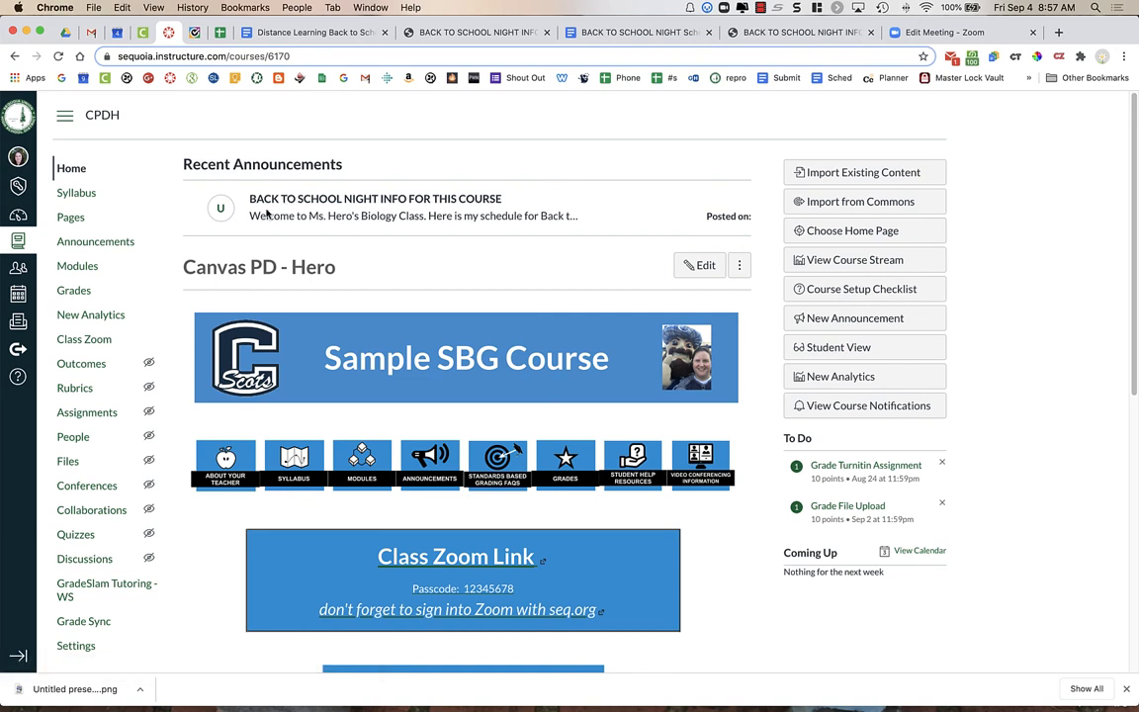
{"action": "mouse_move", "coordinate": [480, 205]}
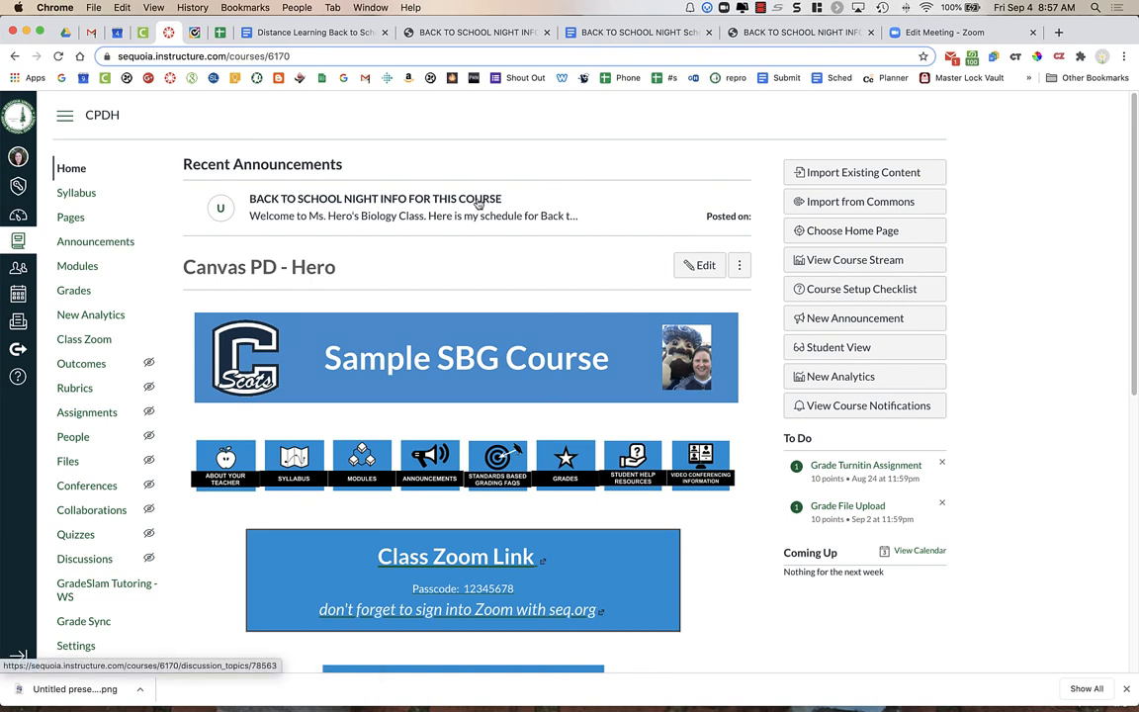
{"action": "left_click", "coordinate": [375, 199]}
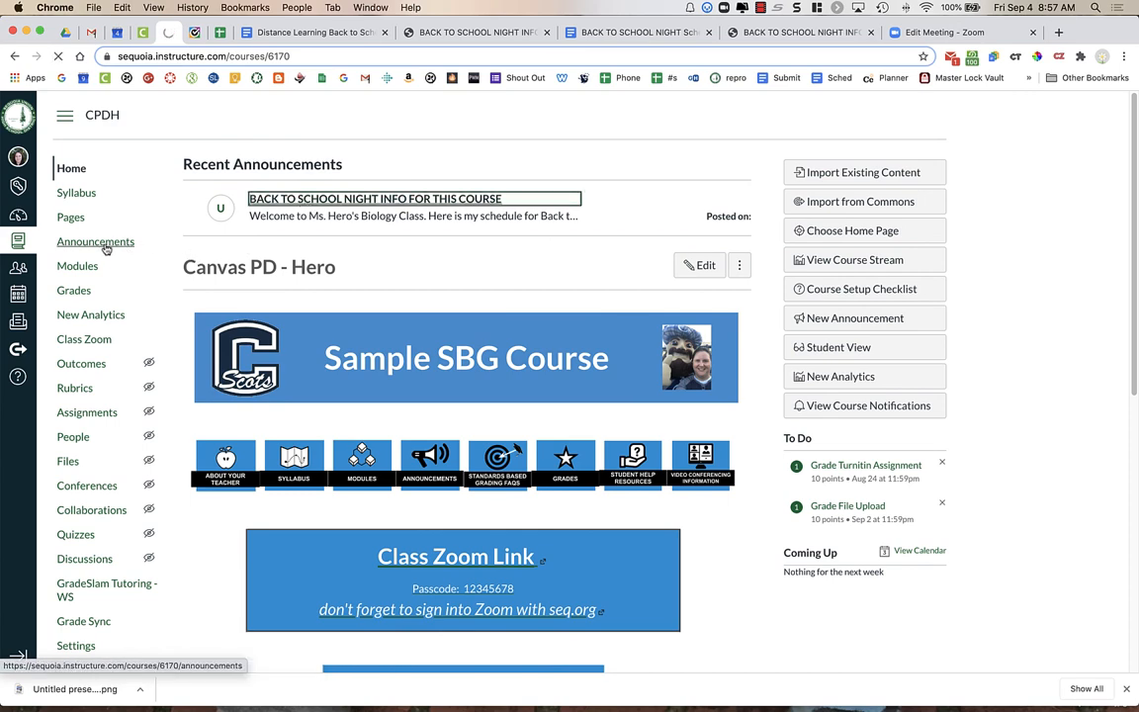
{"action": "left_click", "coordinate": [374, 198]}
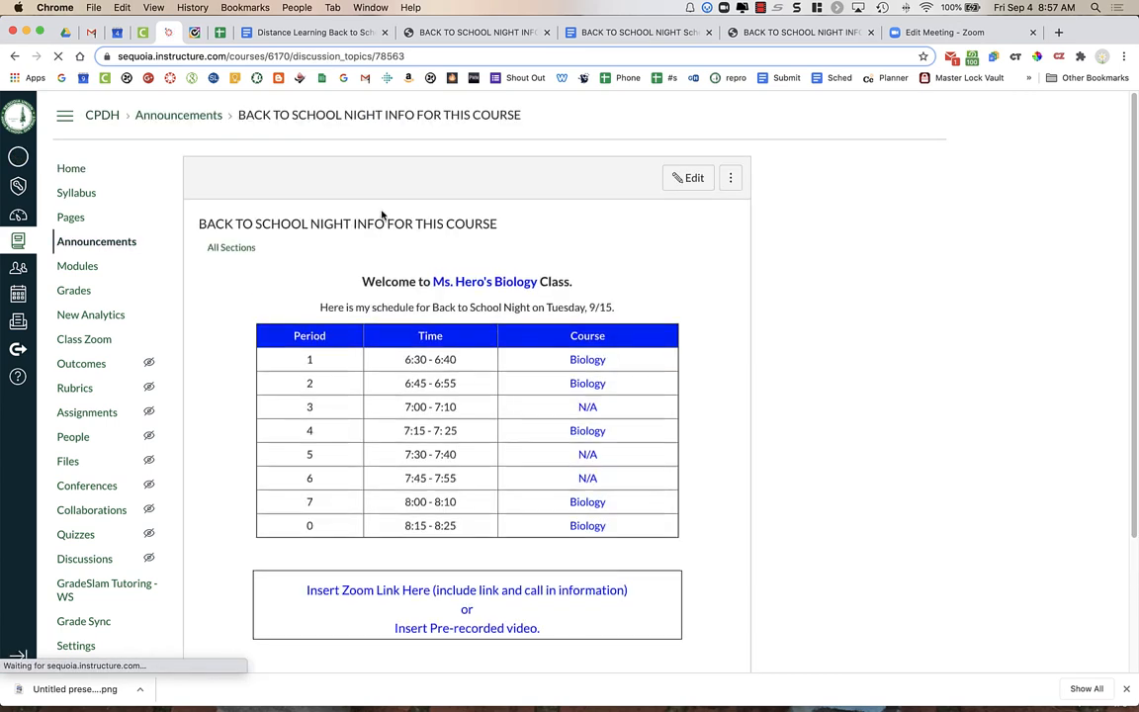
{"action": "scroll", "scroll_direction": "down", "scroll_amount": 3}
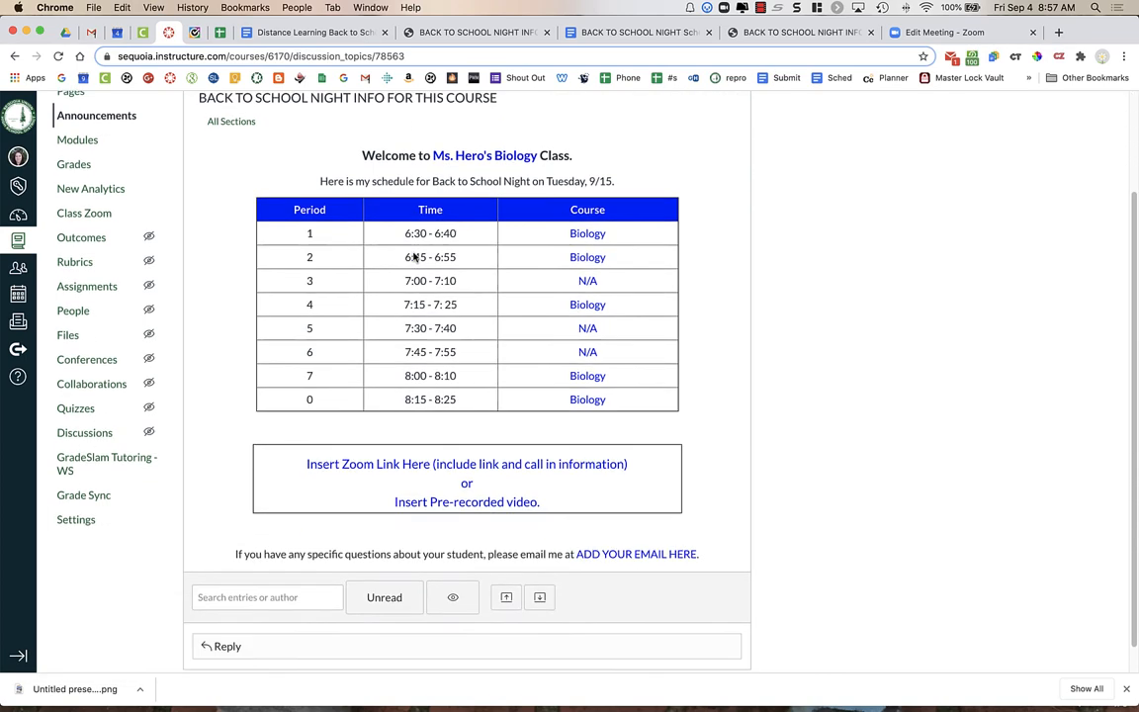